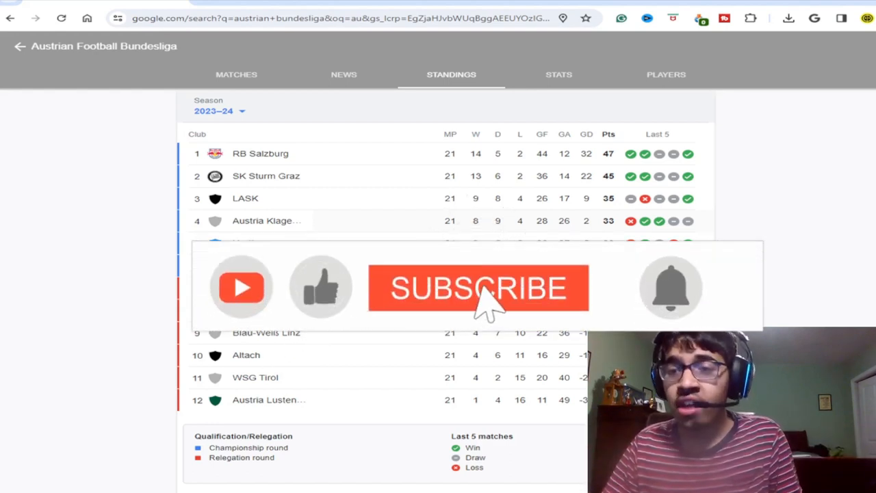
click(477, 288)
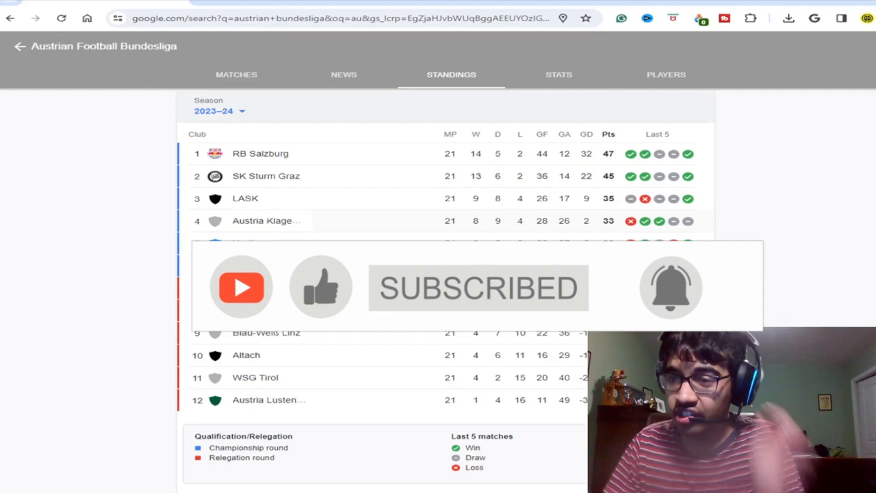